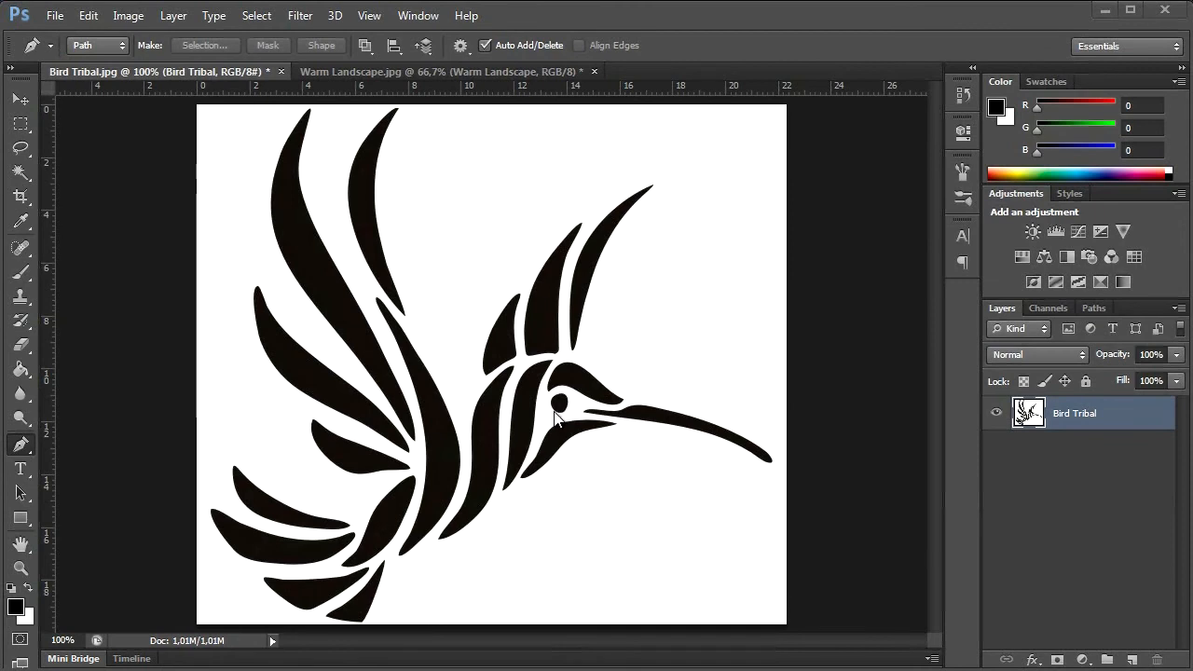
mouse_move(620, 541)
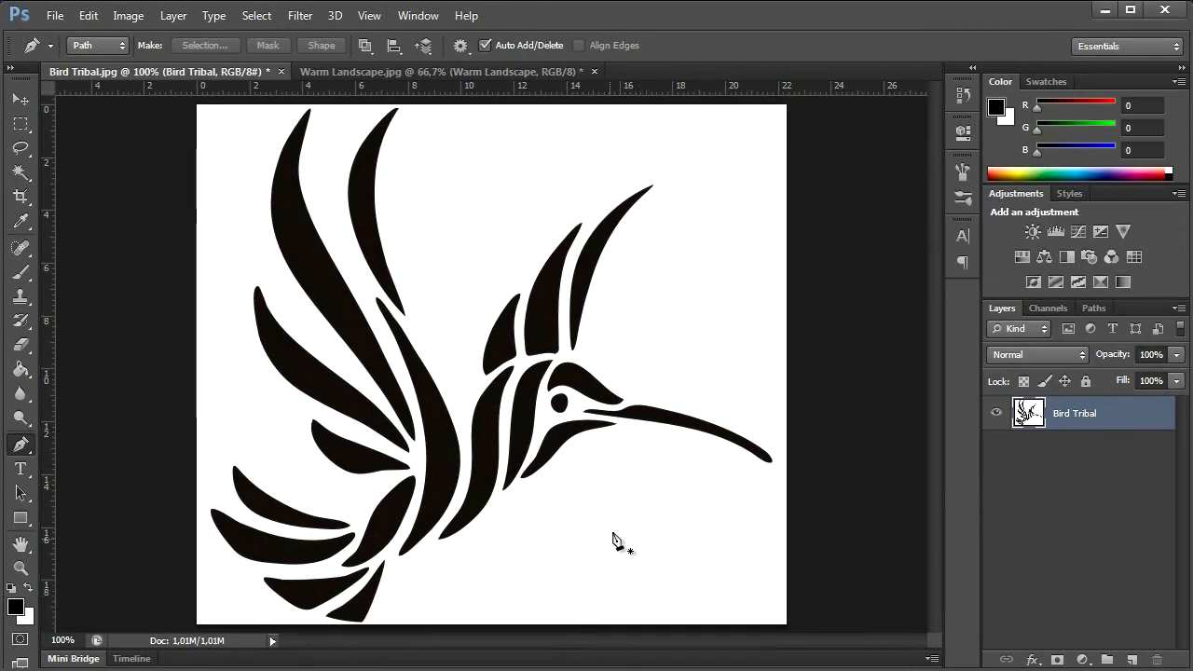
mouse_move(634, 485)
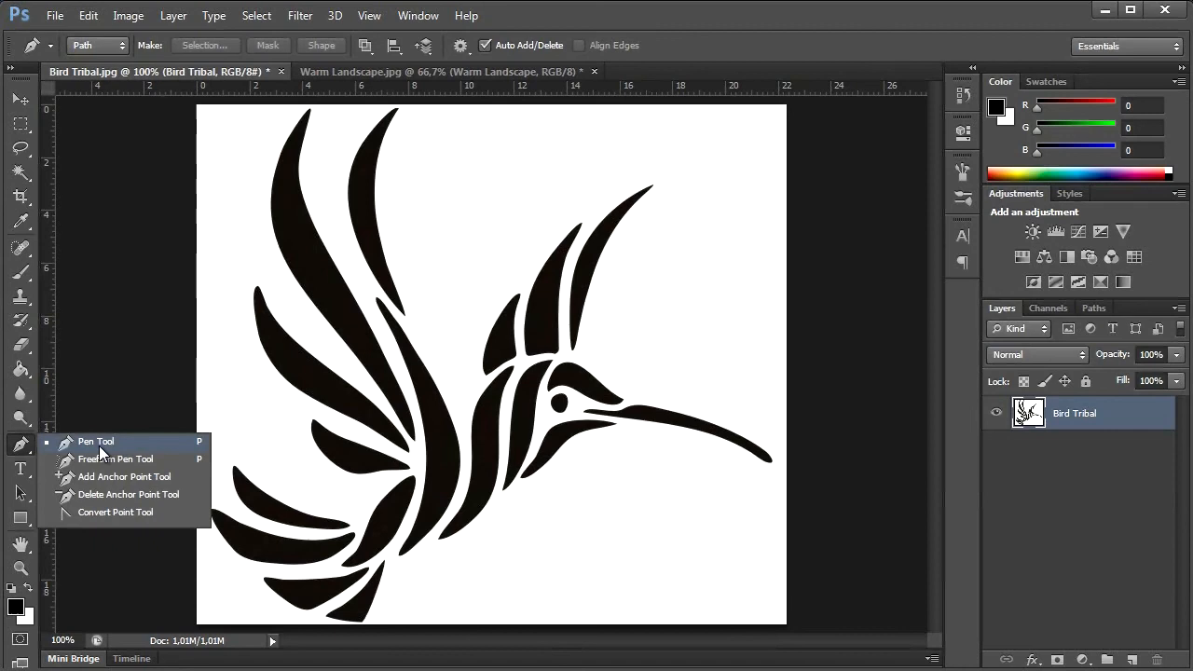
mouse_move(205, 451)
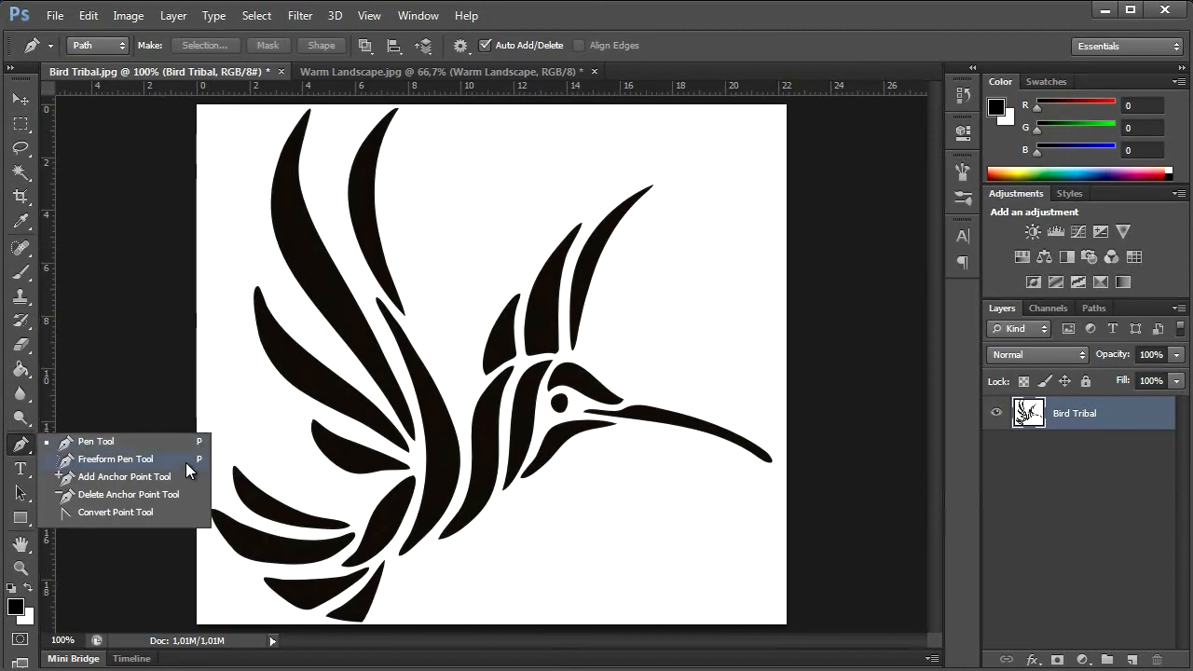
mouse_move(190, 506)
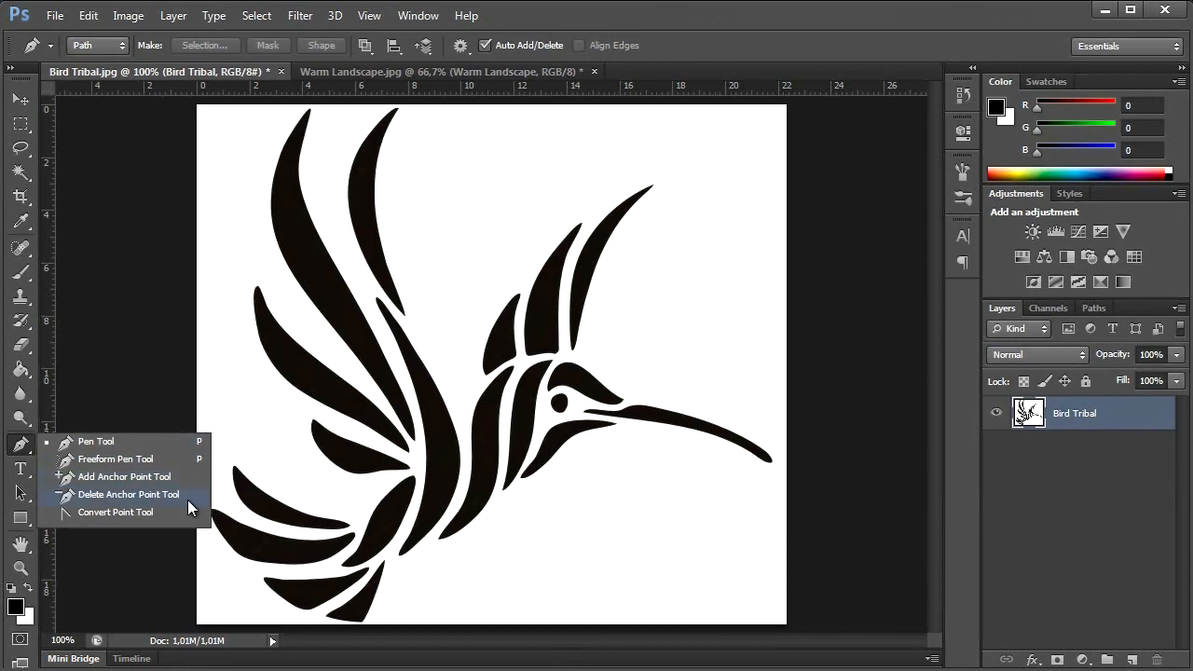
mouse_move(187, 512)
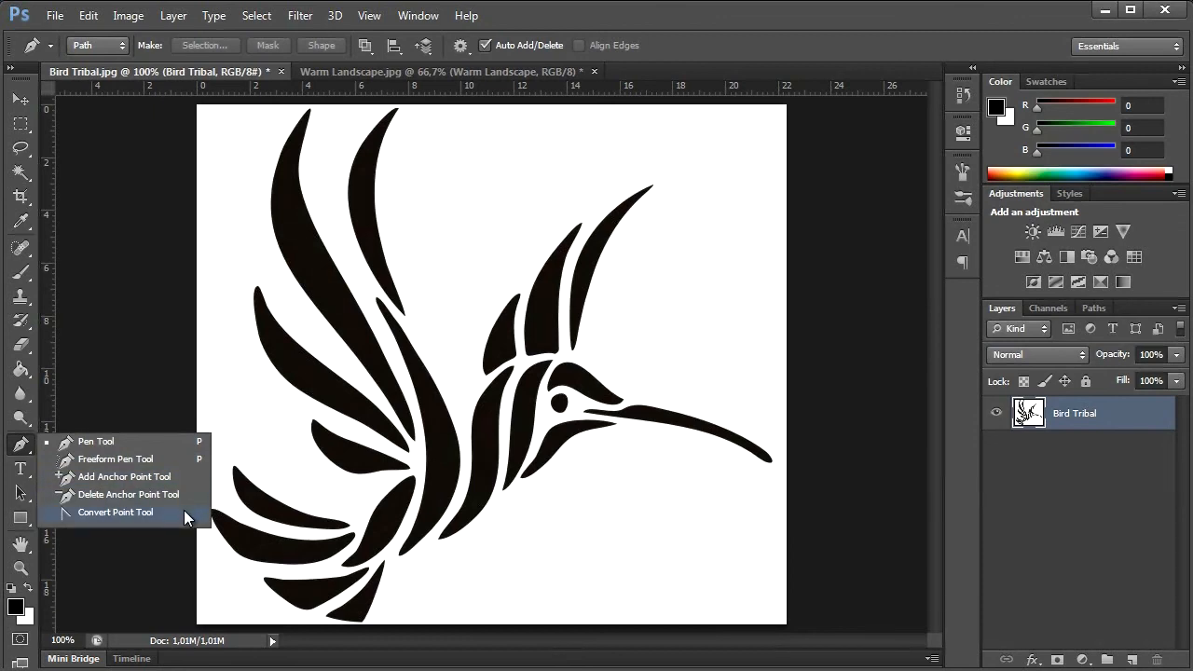
mouse_move(717, 452)
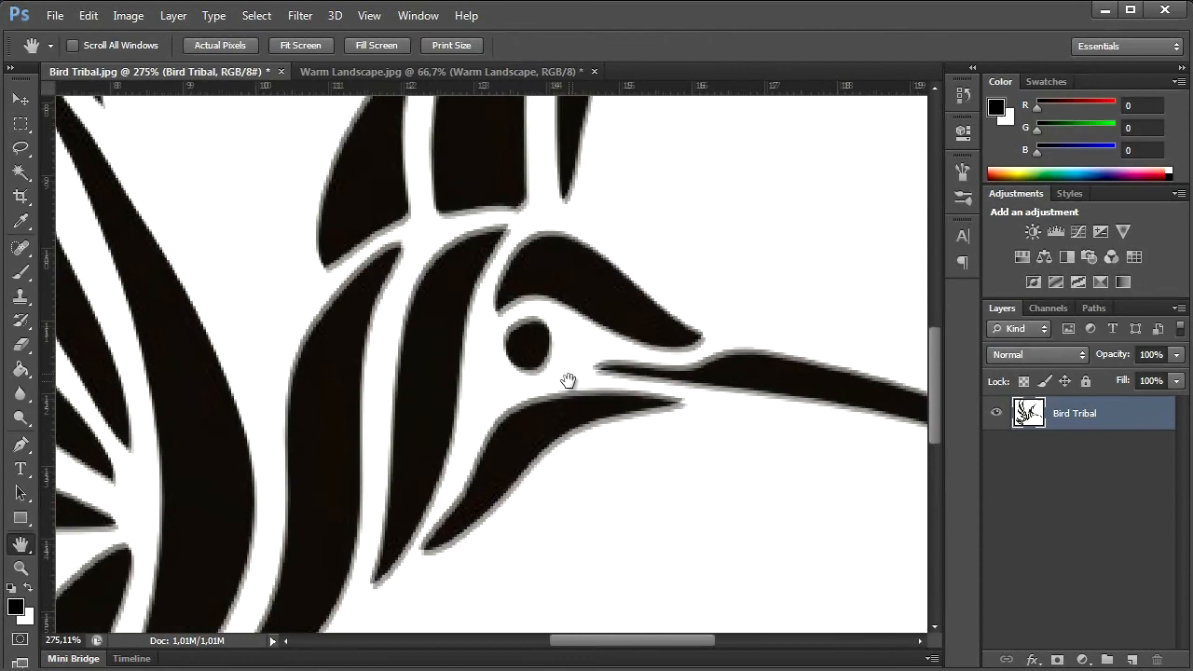
Trace the curved head stripe above the eye with the Pen tool, then add an empty layer.
click(21, 445)
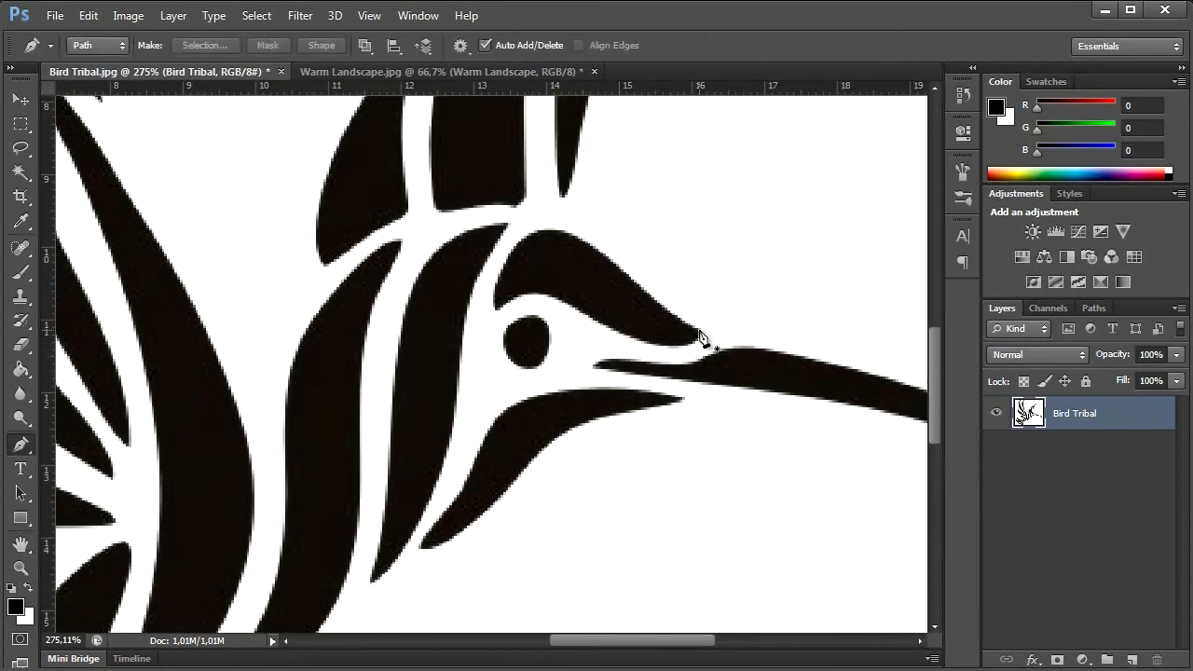
mouse_move(702, 335)
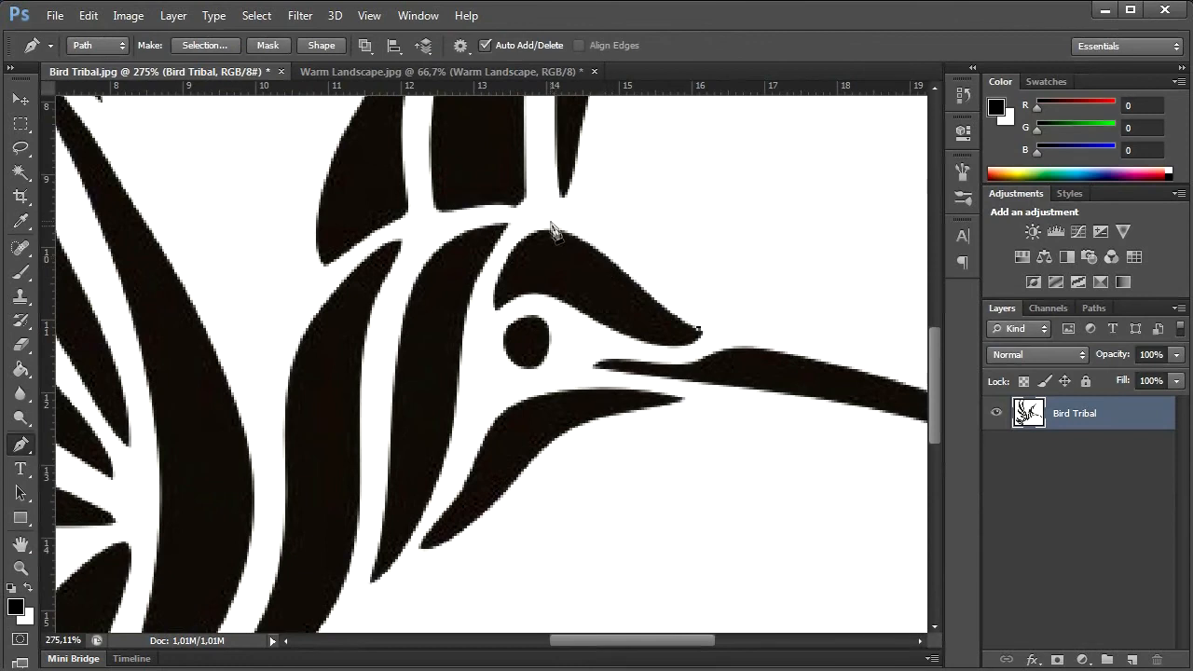
mouse_move(578, 244)
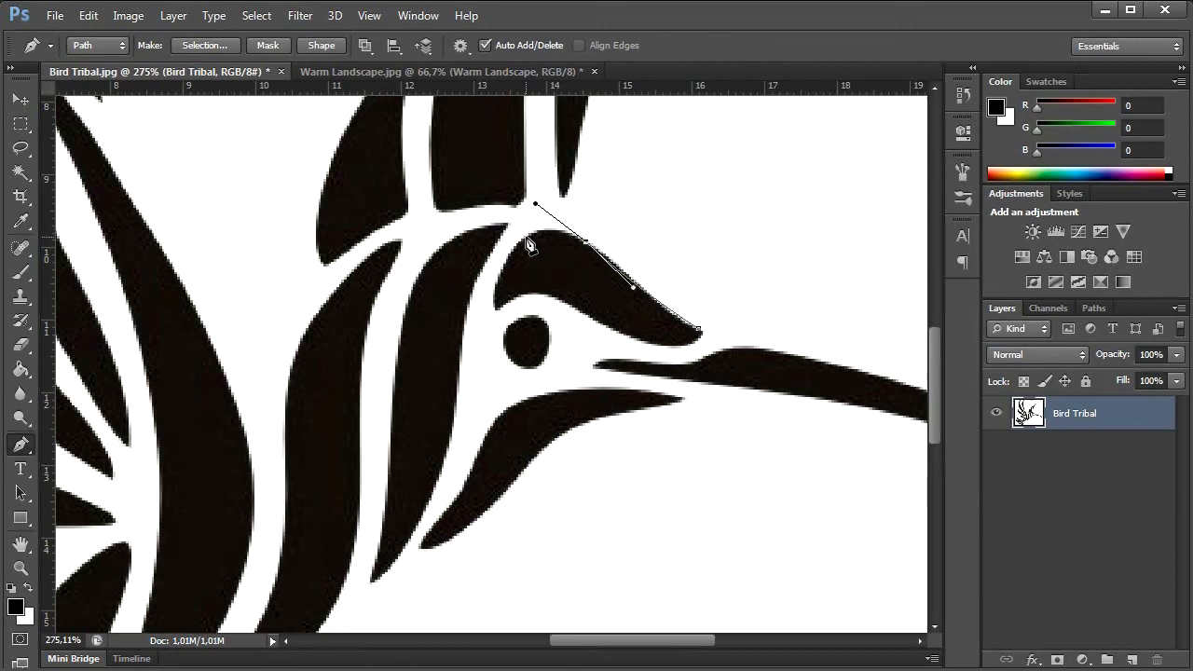
mouse_move(640, 297)
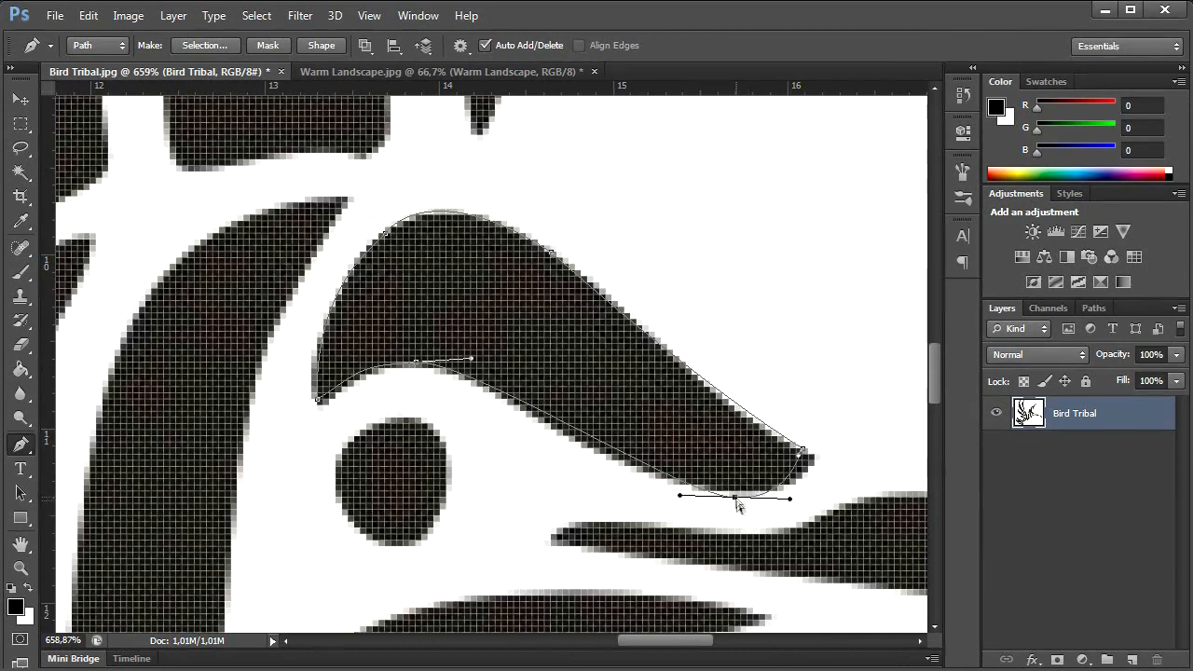
click(1117, 659)
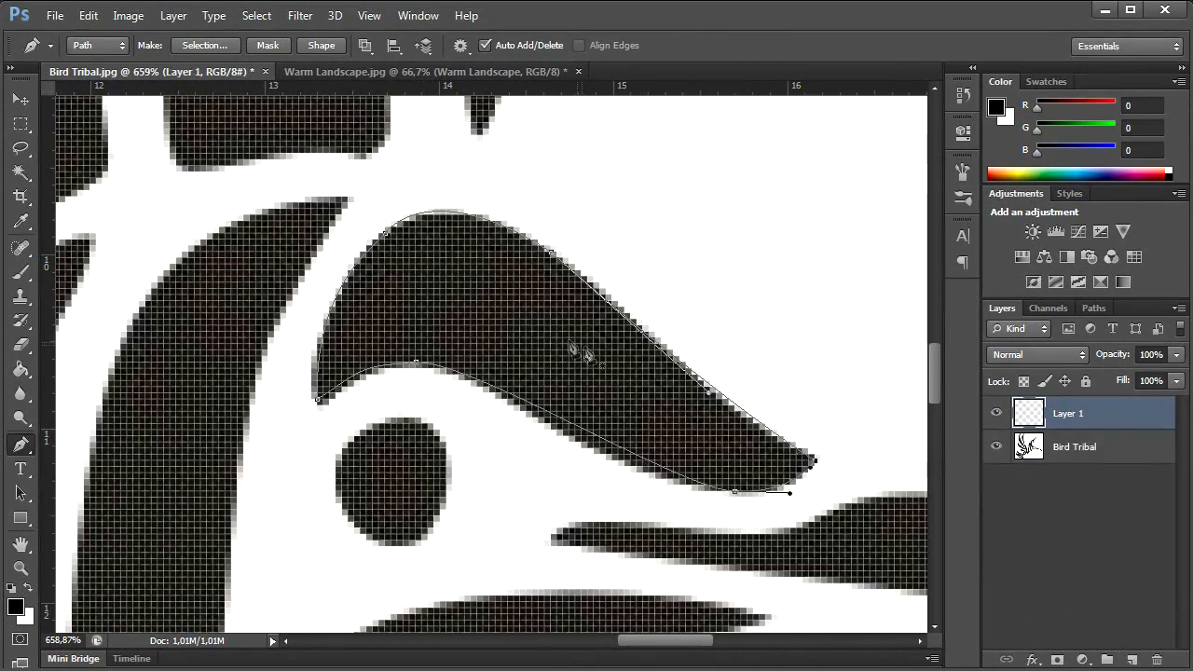
Turn the stripe path into a selection, fill it light grey, then select the traced eye.
right_click(573, 350)
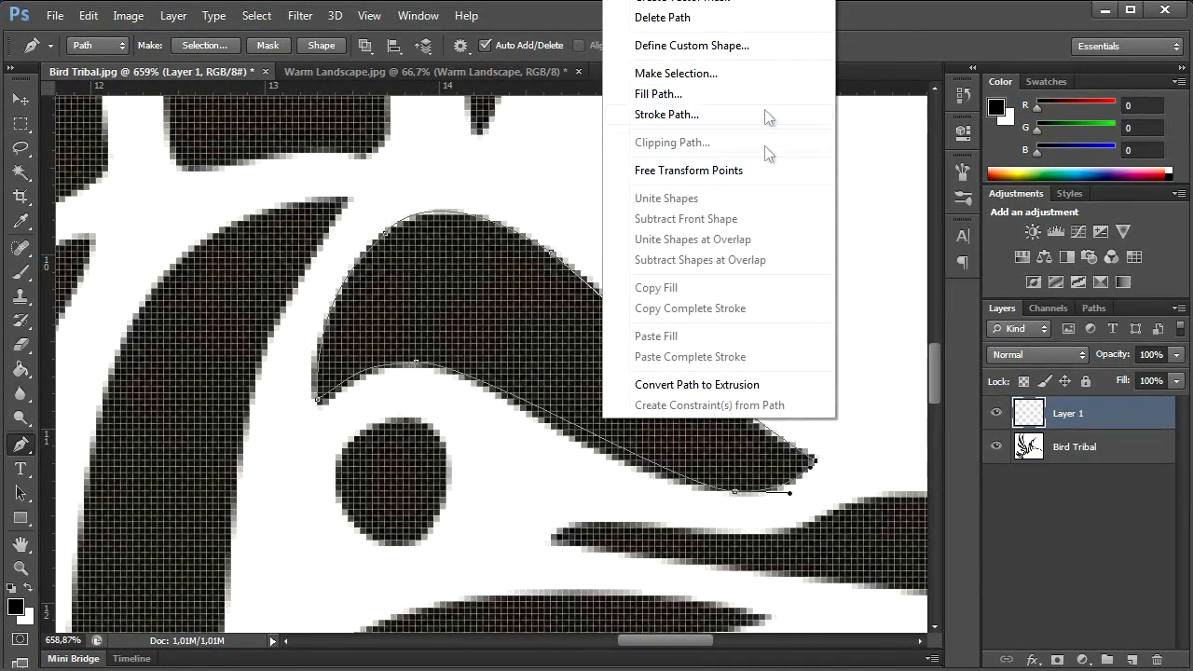
click(675, 73)
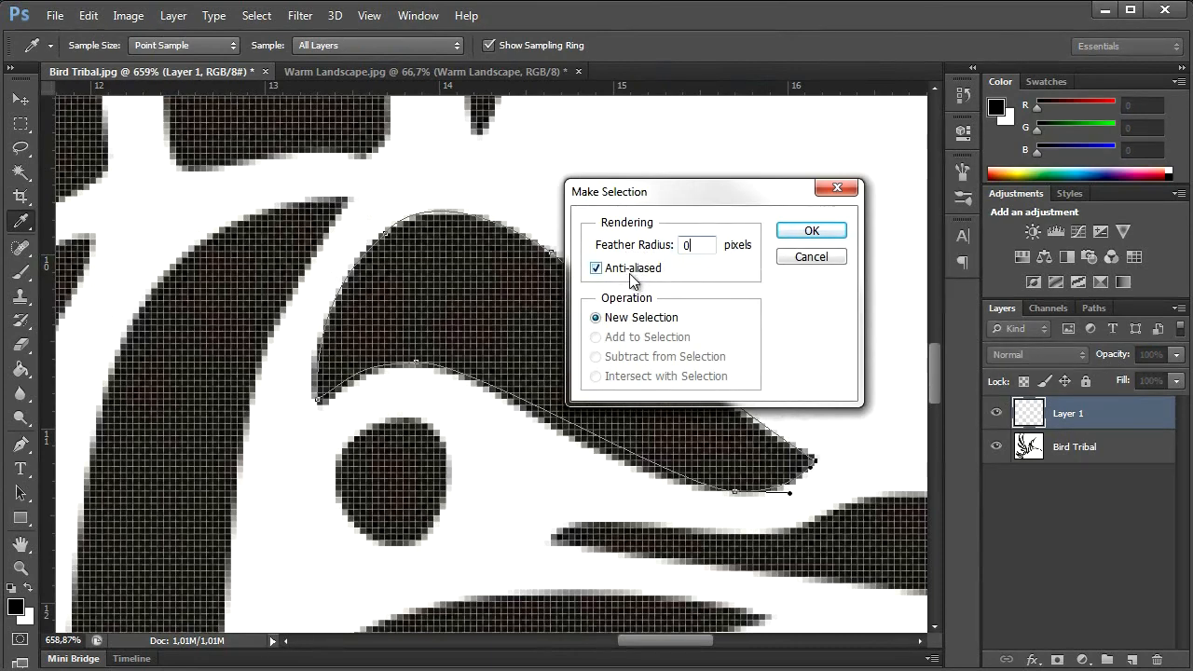
click(810, 231)
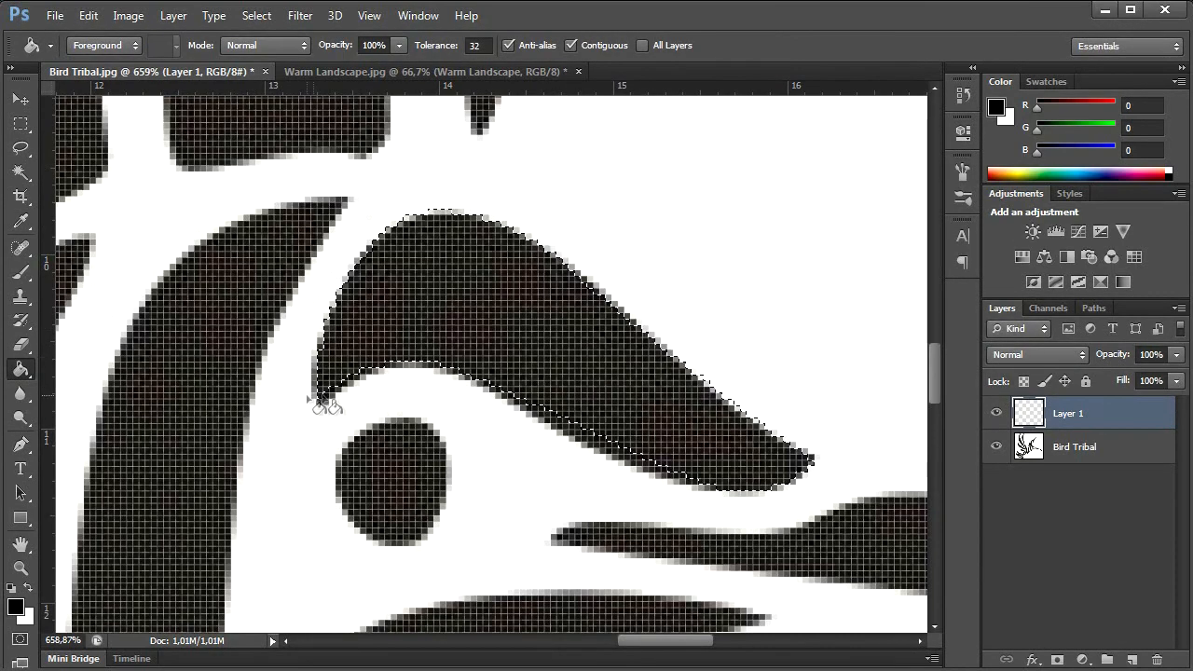
click(317, 401)
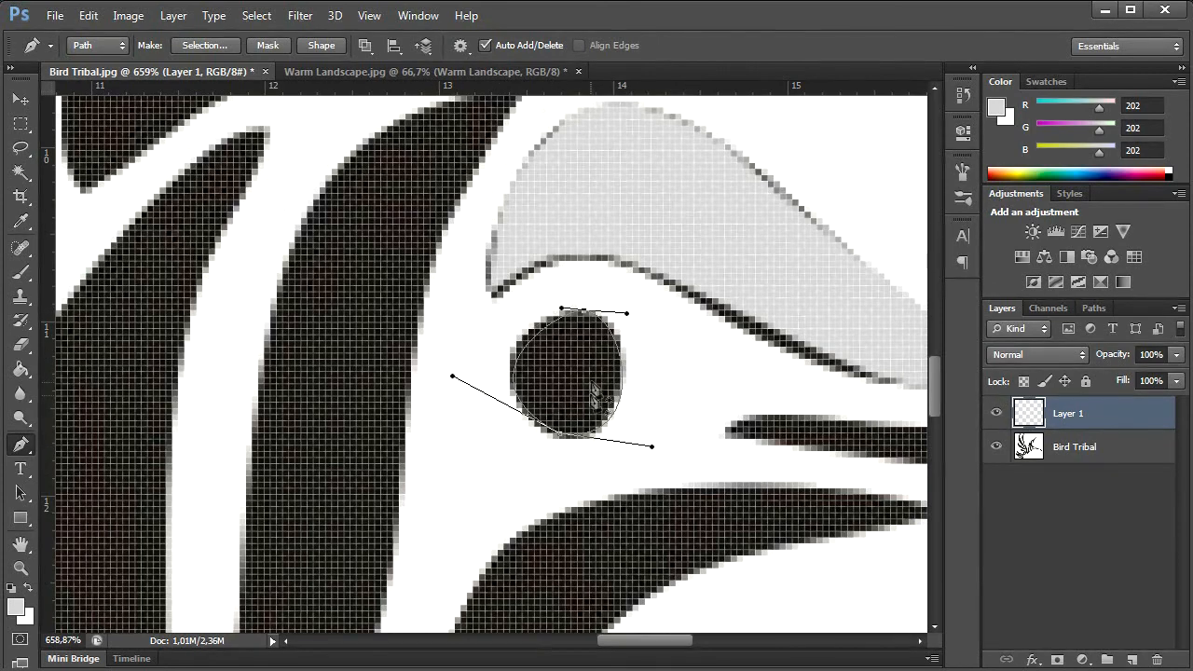
click(205, 44)
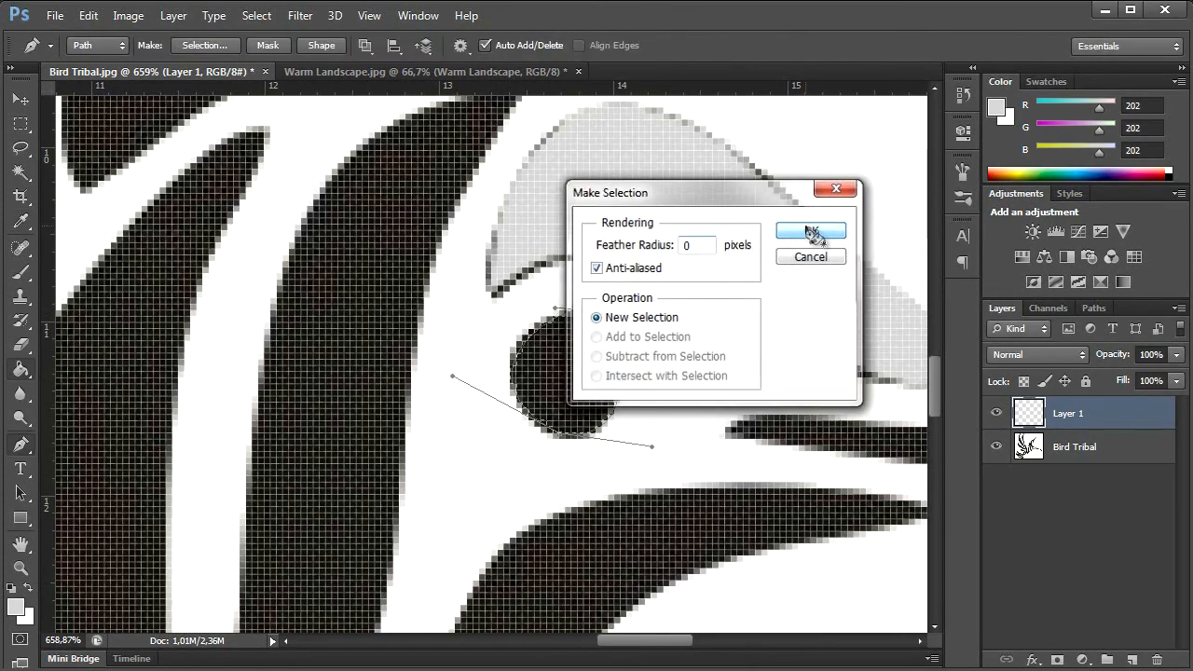
click(810, 231)
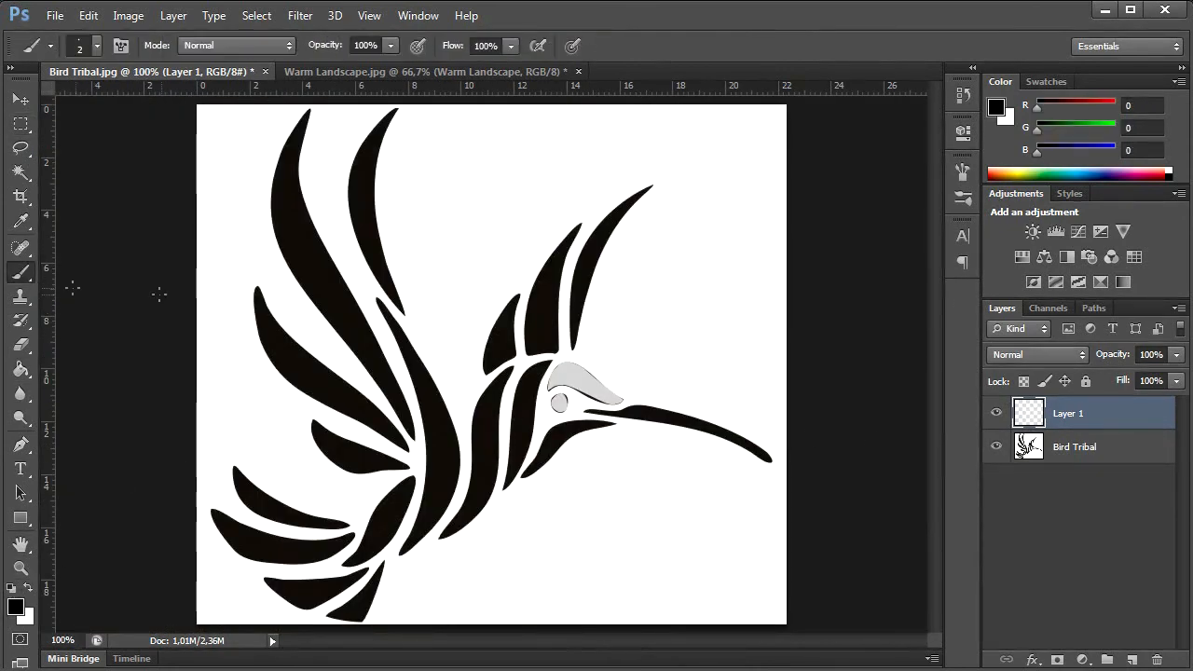
Set the brush size to 2 px and draw a curved arc path above the head.
click(82, 44)
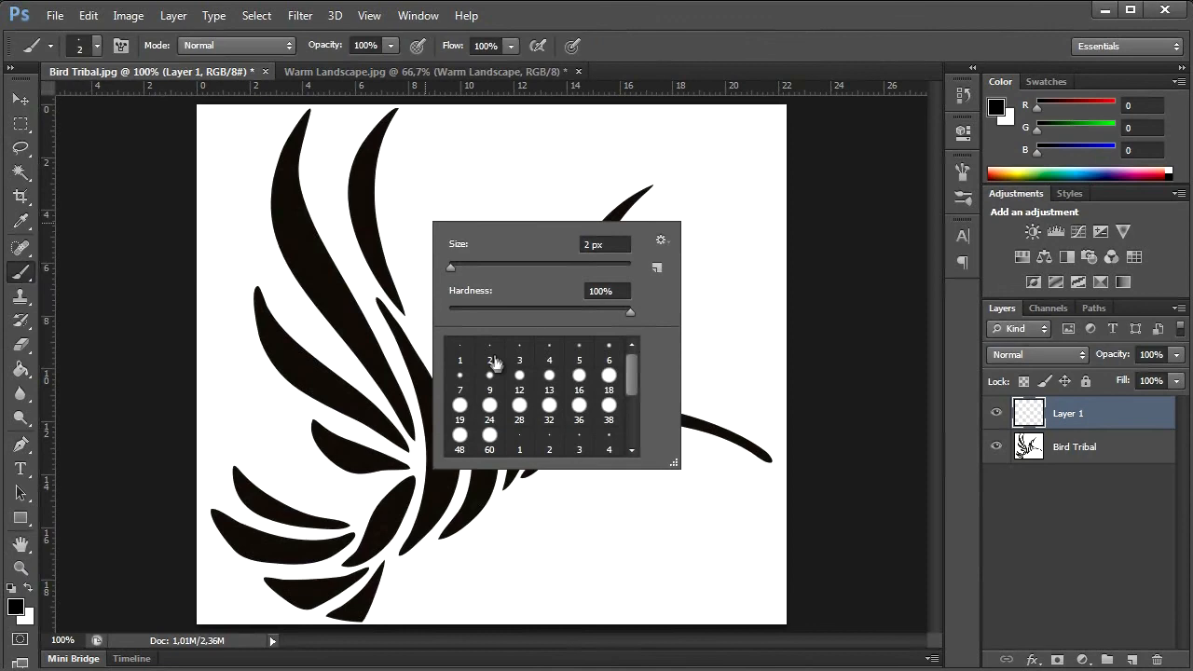
mouse_move(477, 190)
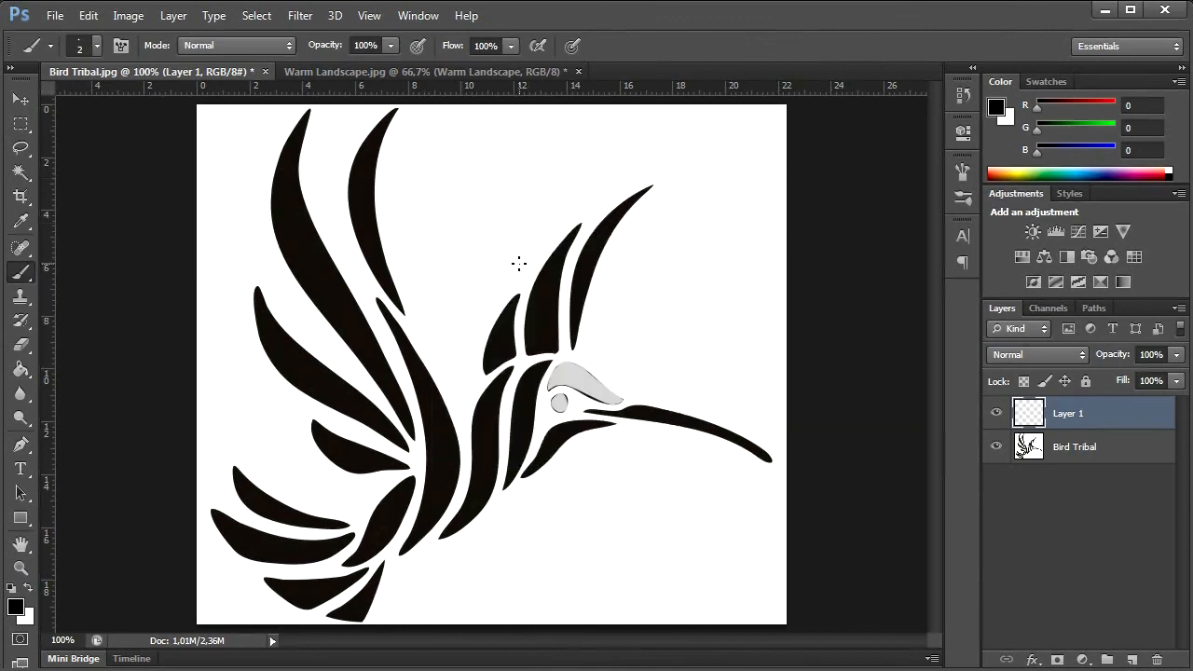
click(20, 444)
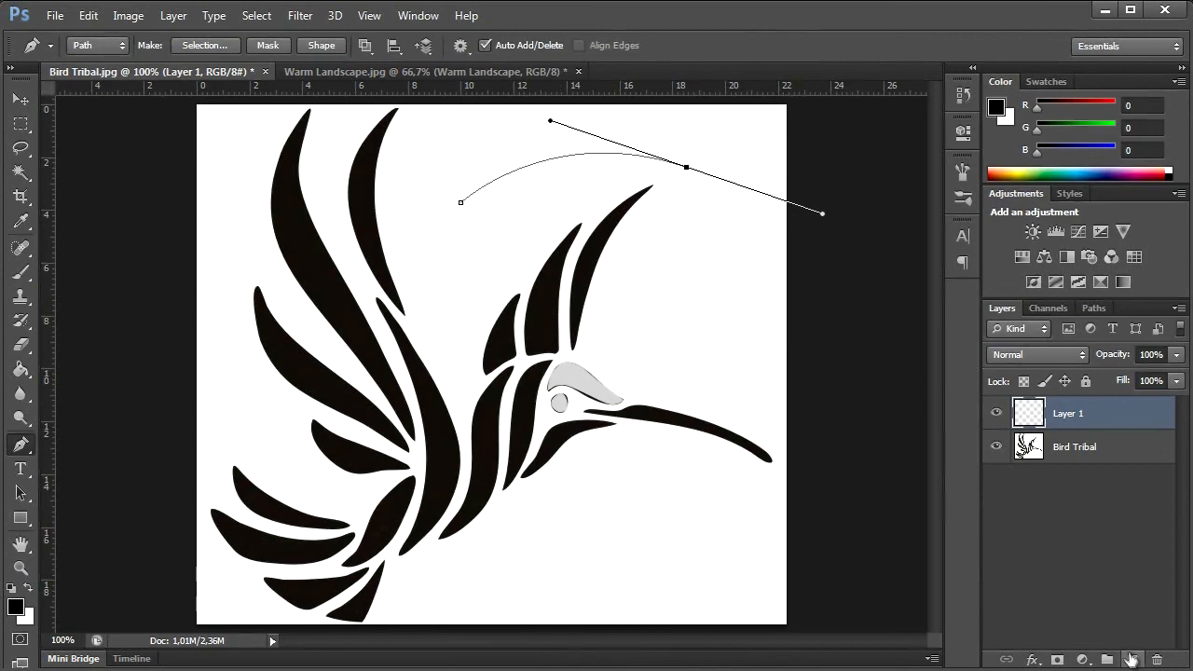
Stroke the arc path with the brush, confirm its rotation, and switch to Warm Landscape.
right_click(589, 163)
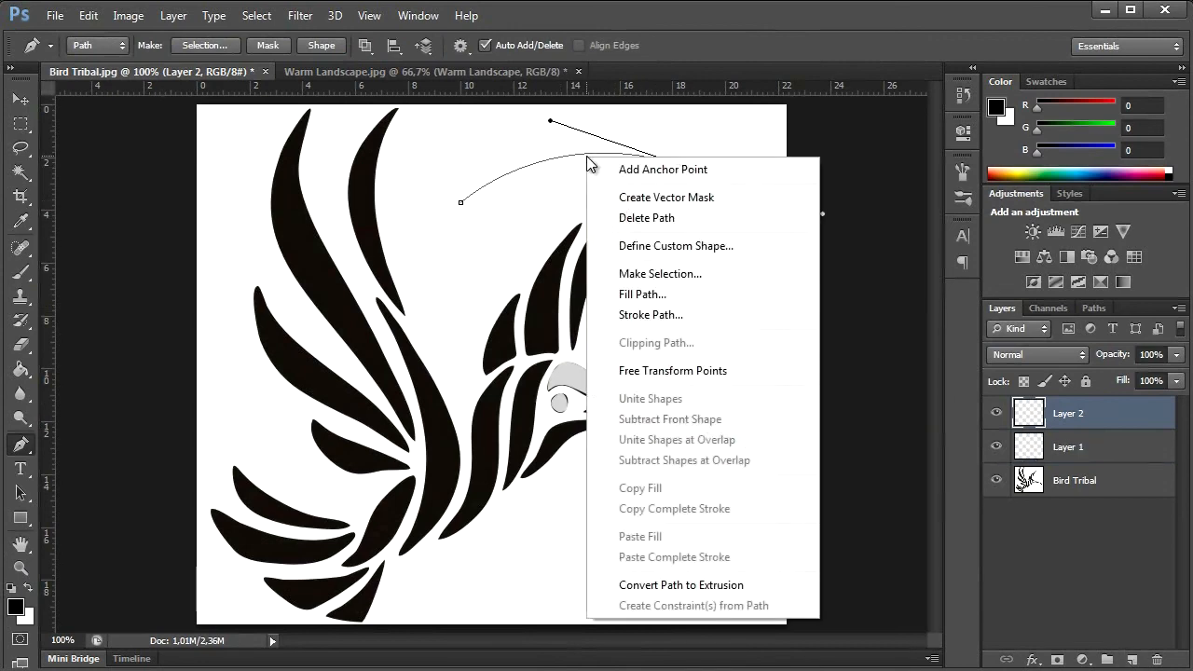
mouse_move(732, 322)
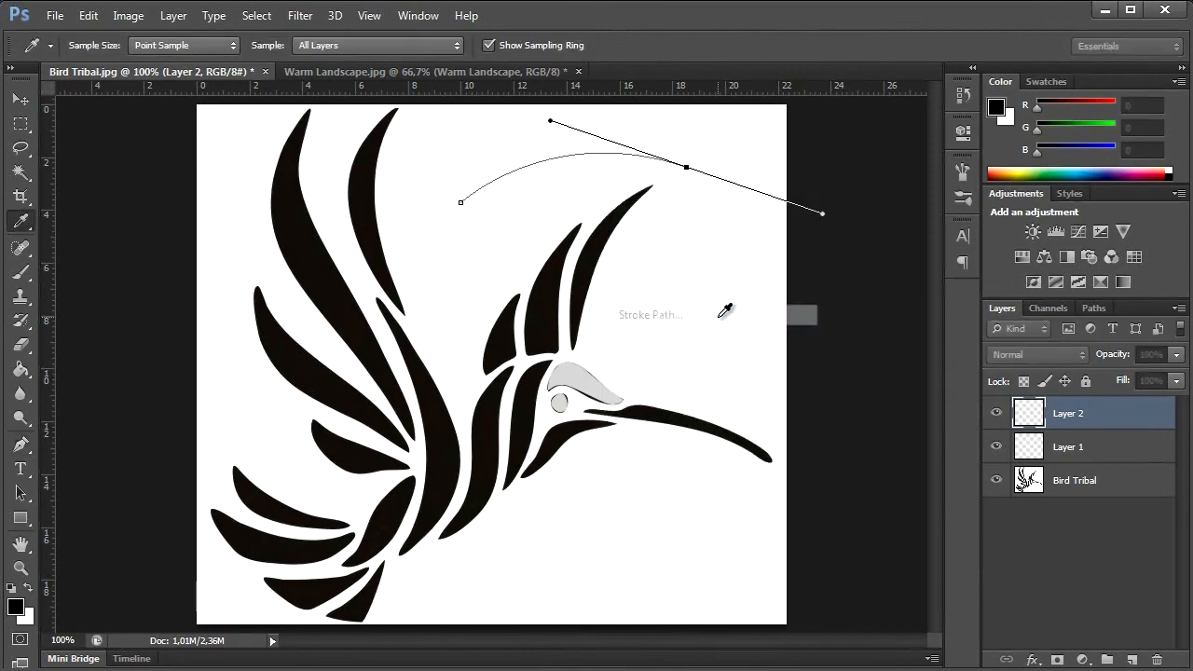
click(653, 216)
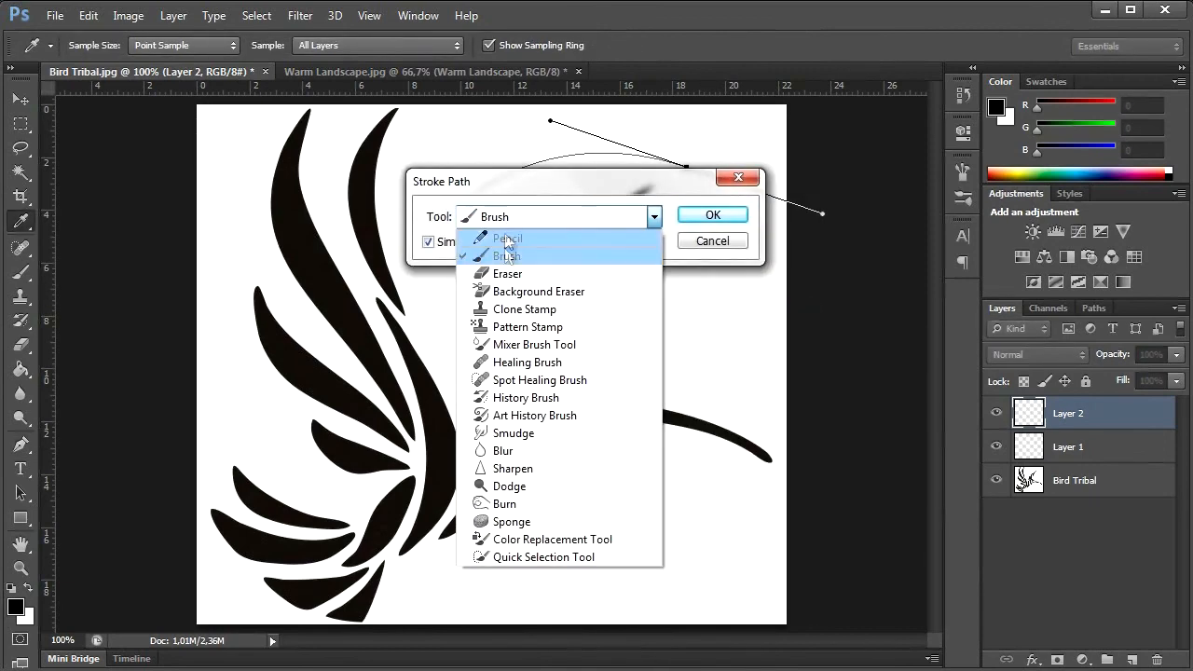
click(507, 255)
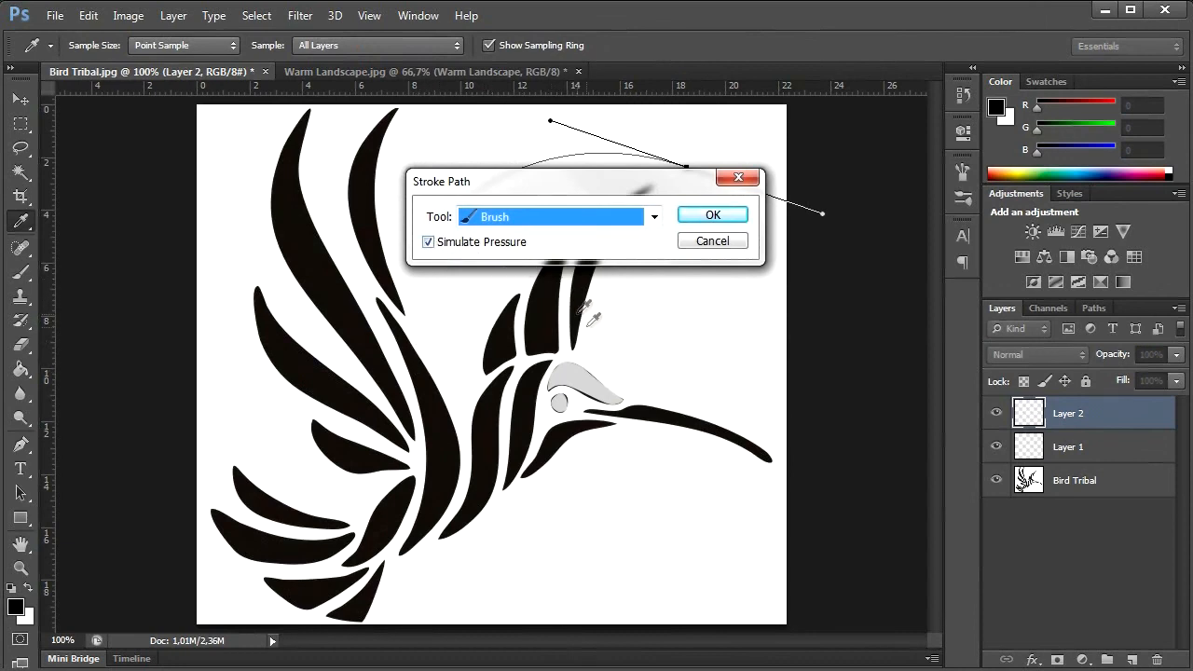
click(712, 214)
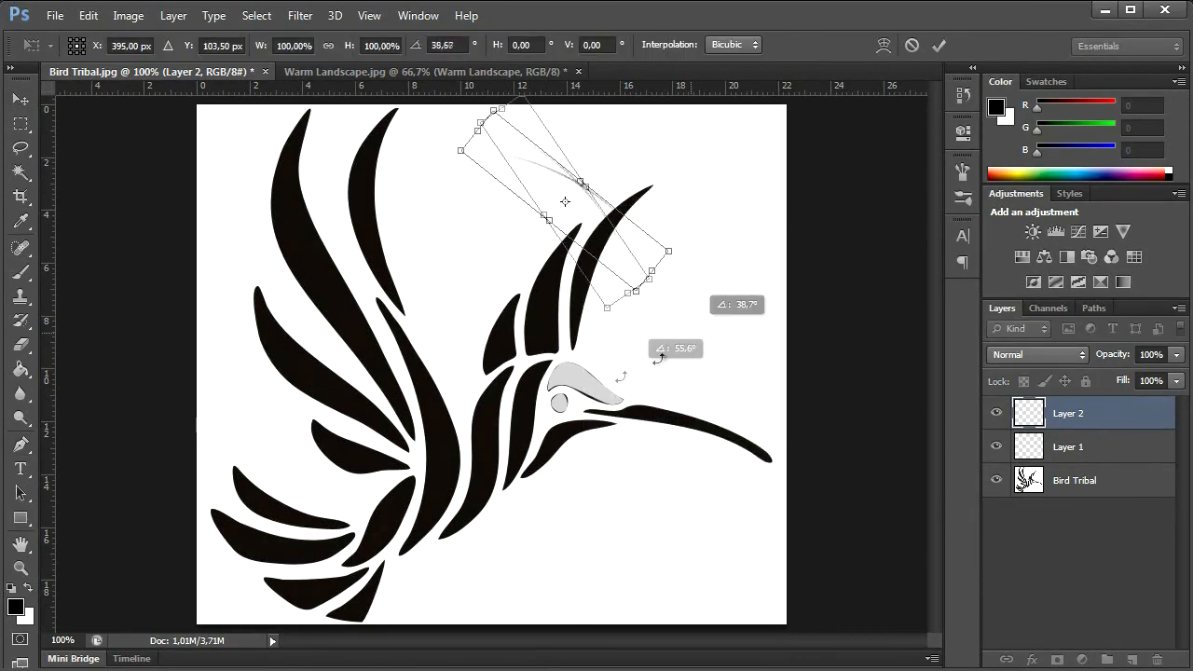
click(938, 45)
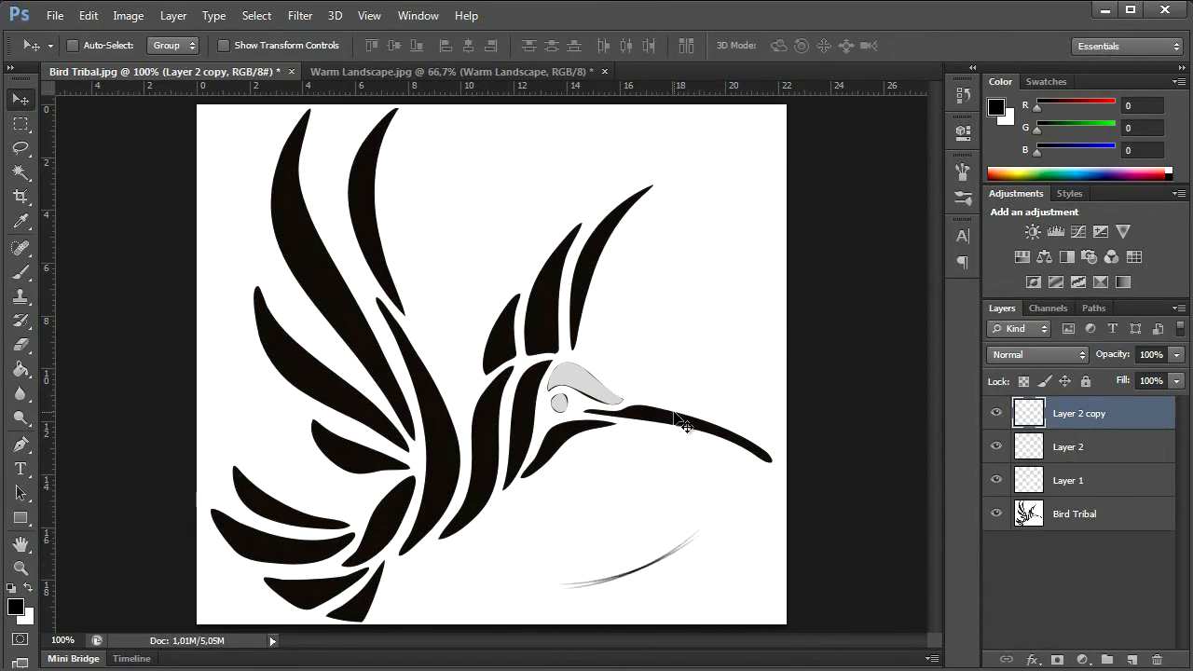
click(447, 72)
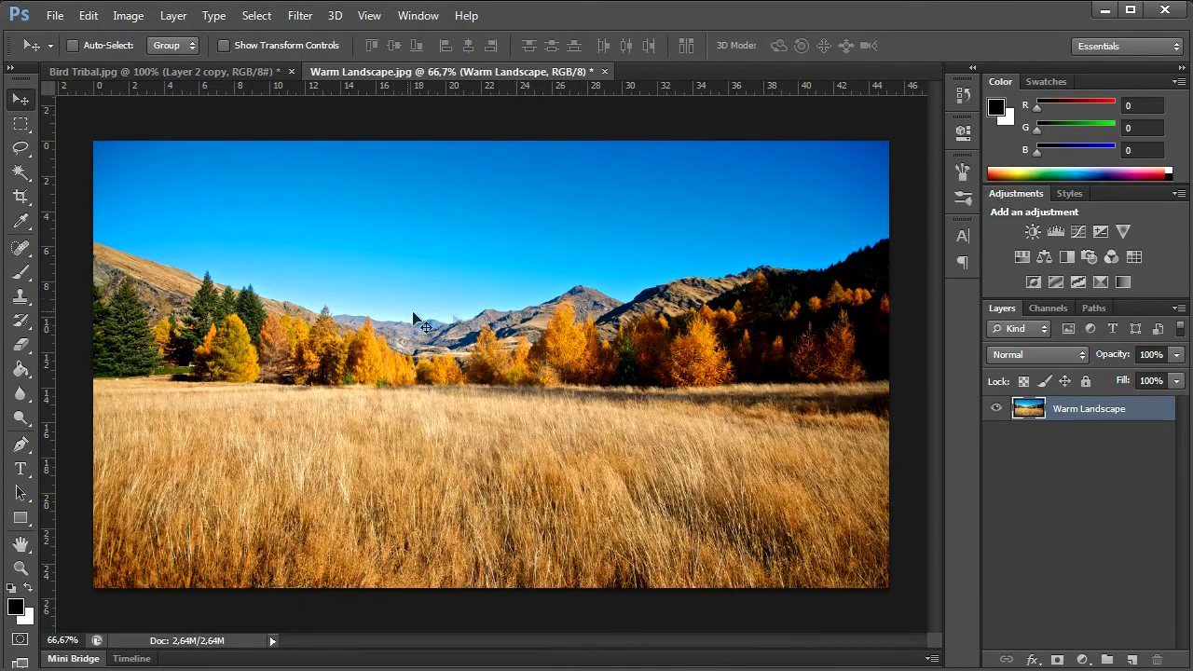
mouse_move(755, 298)
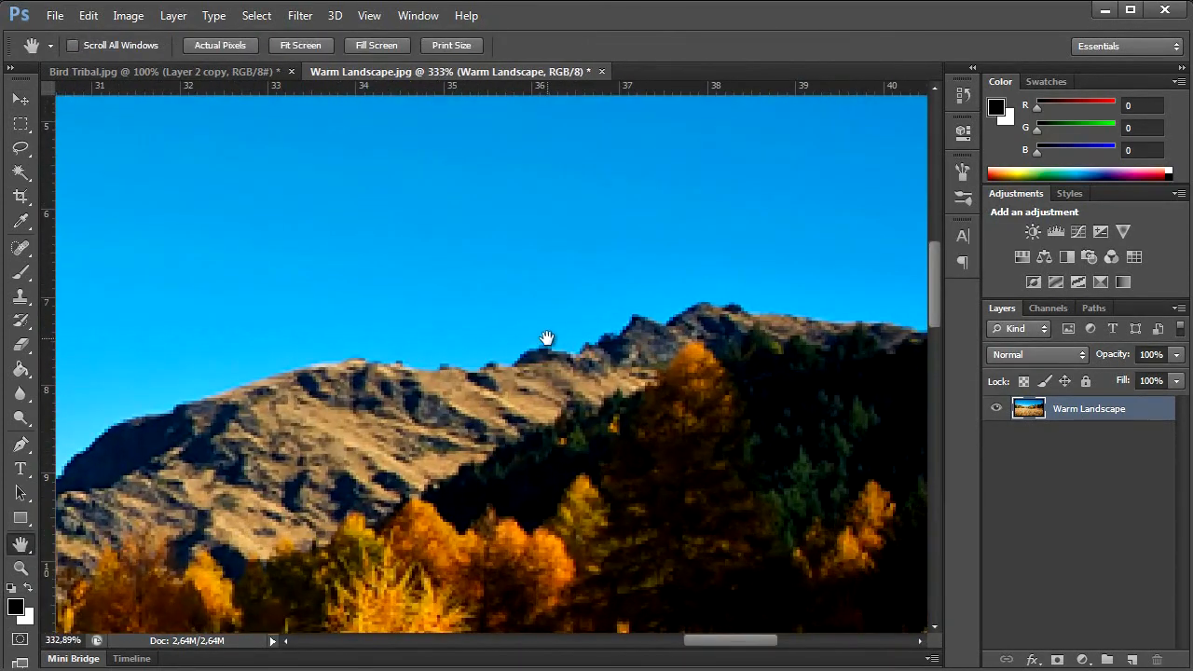
Place Pen tool anchor points along the mountain ridgeline to enclose the sky.
click(20, 444)
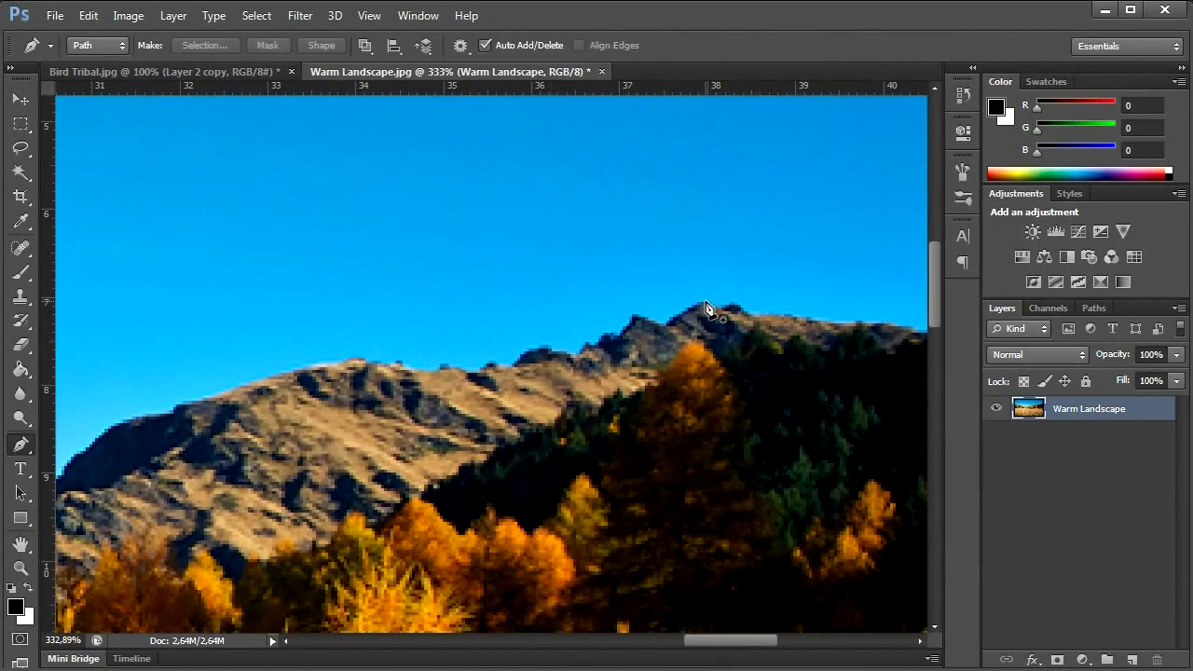
mouse_move(853, 331)
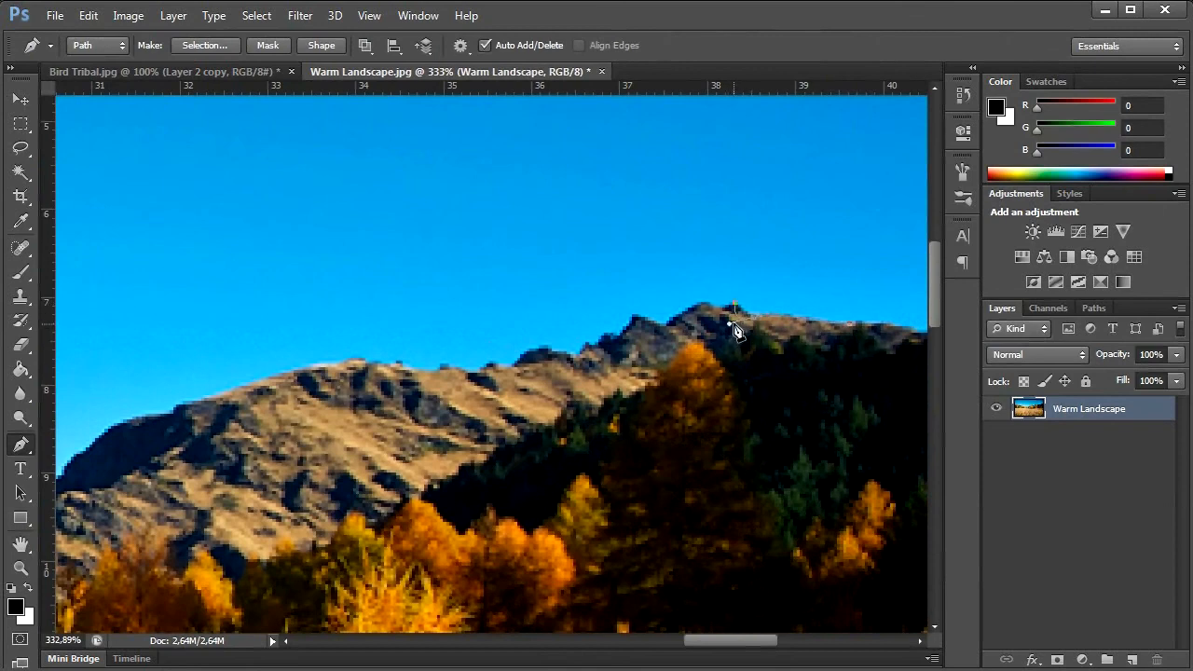
mouse_move(746, 317)
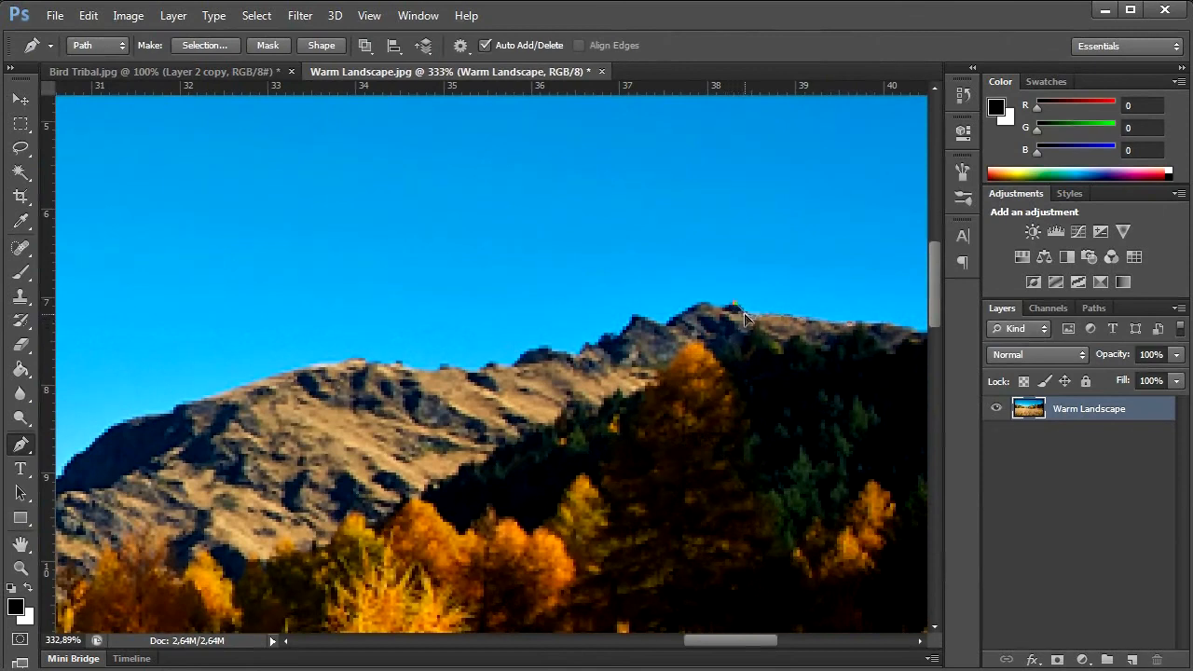
mouse_move(706, 307)
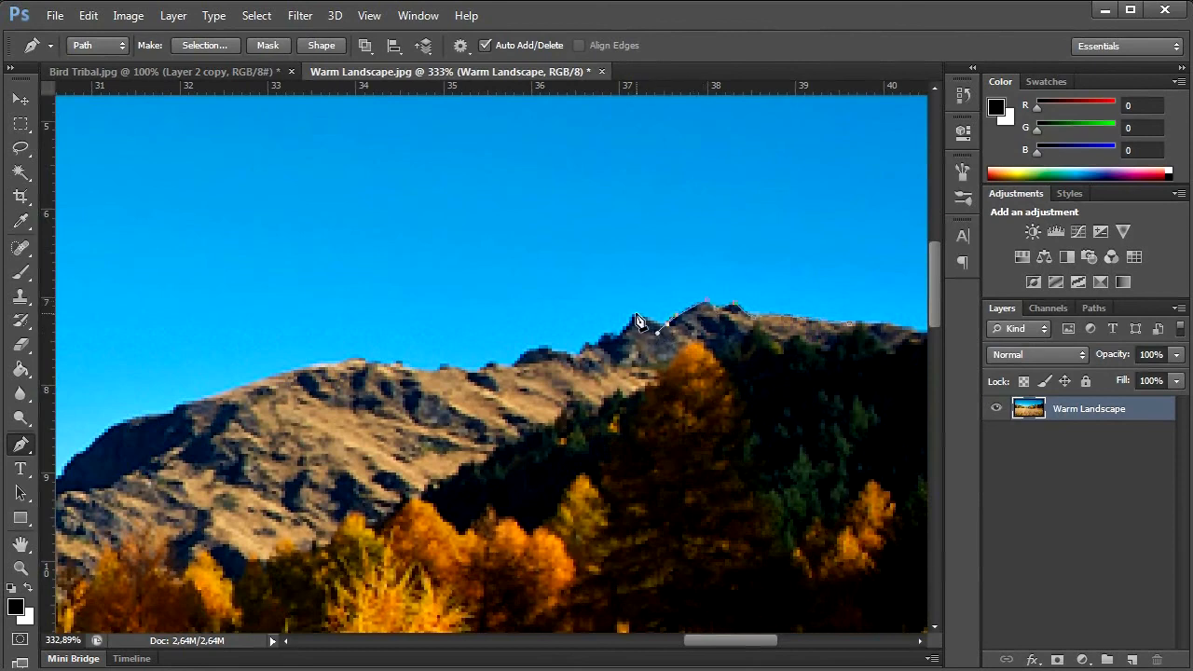
click(664, 326)
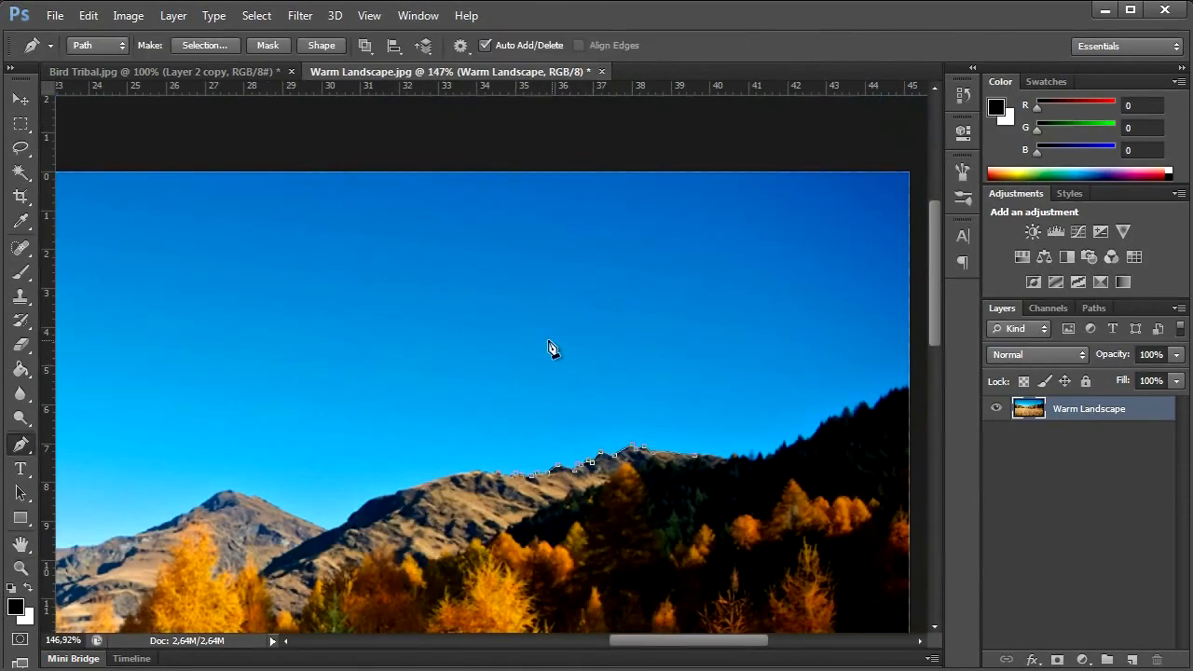
mouse_move(178, 174)
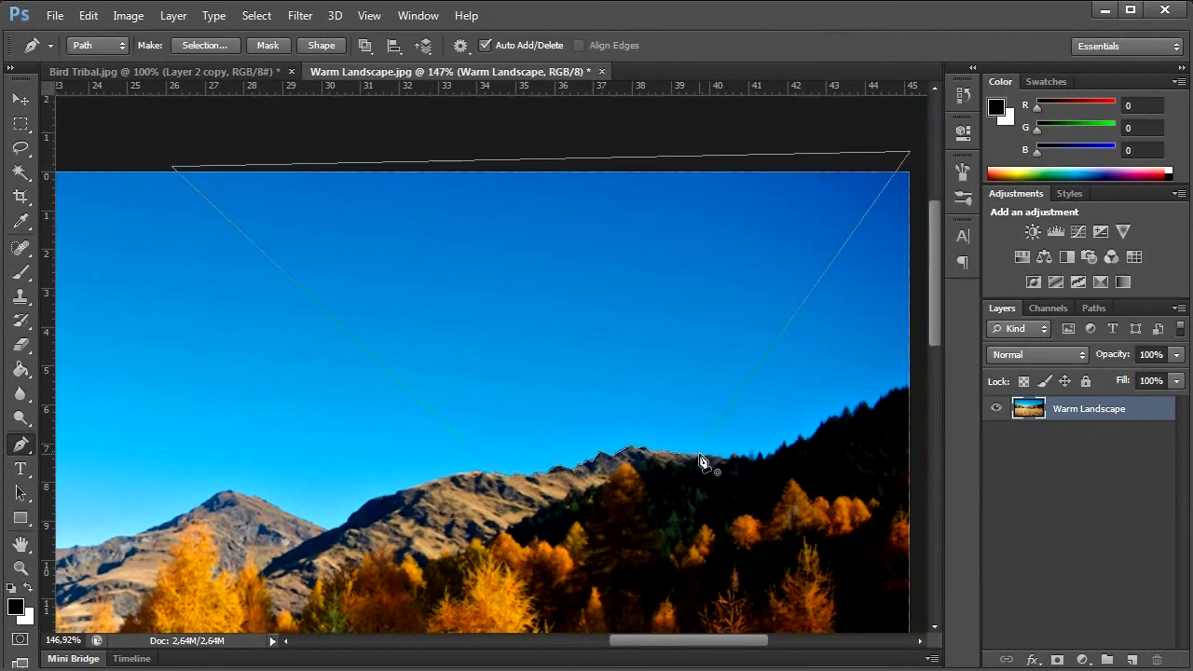
Make a 1 px feathered selection from the sky path and copy it to a new layer.
right_click(705, 463)
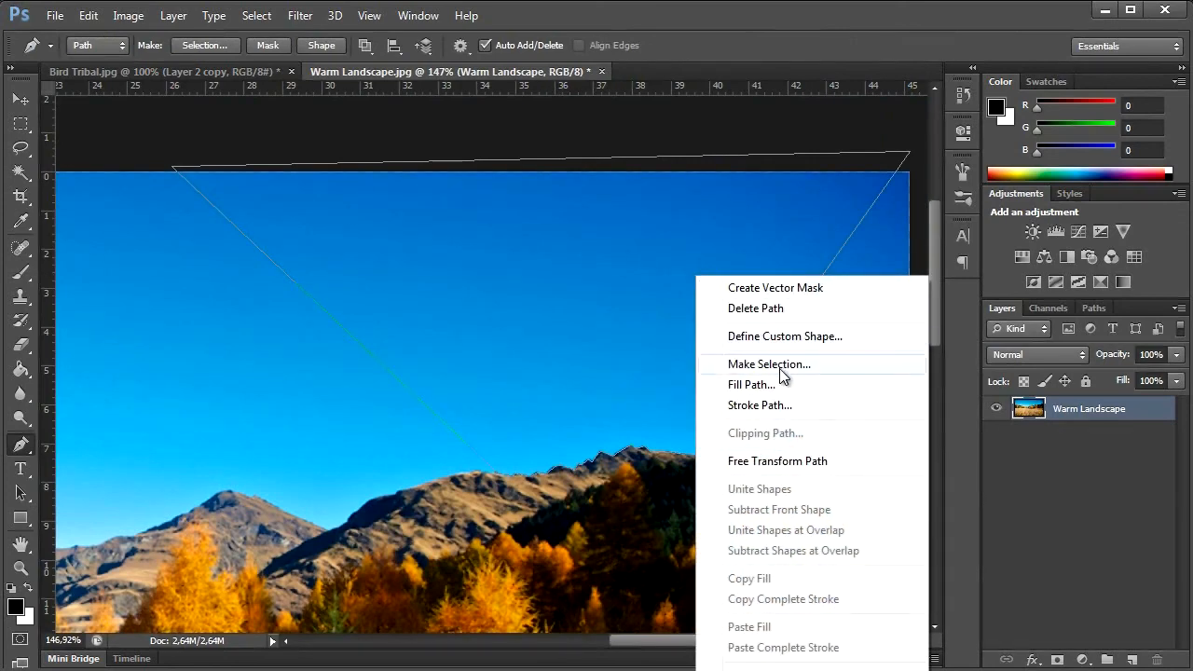
mouse_move(785, 366)
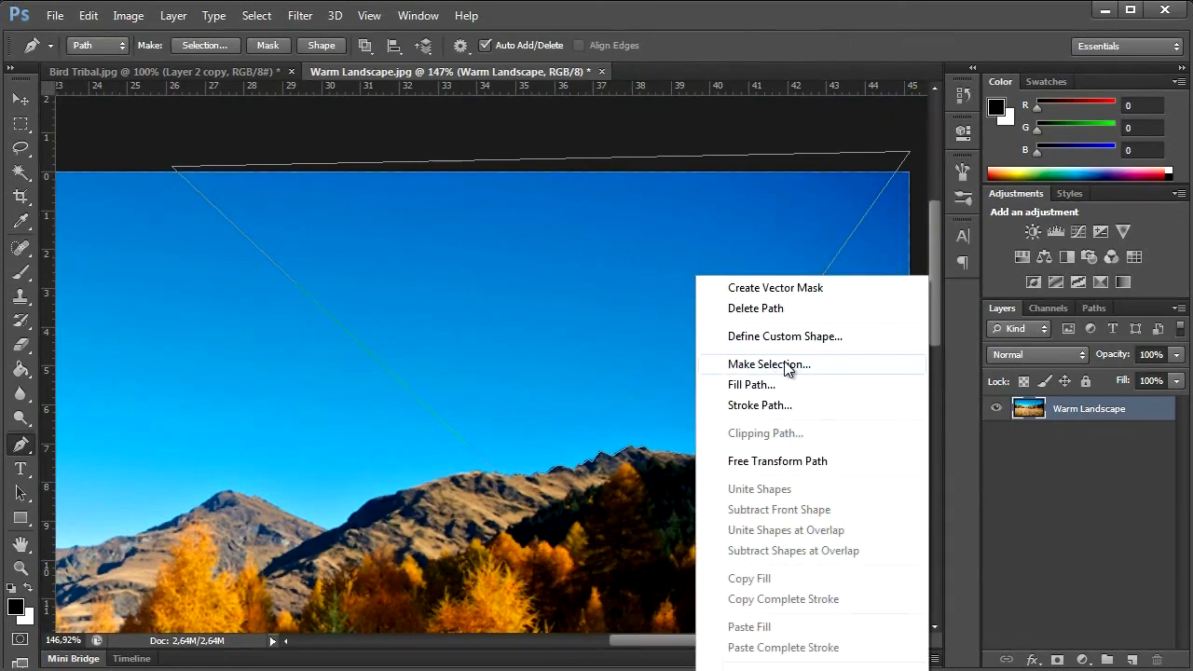
click(768, 363)
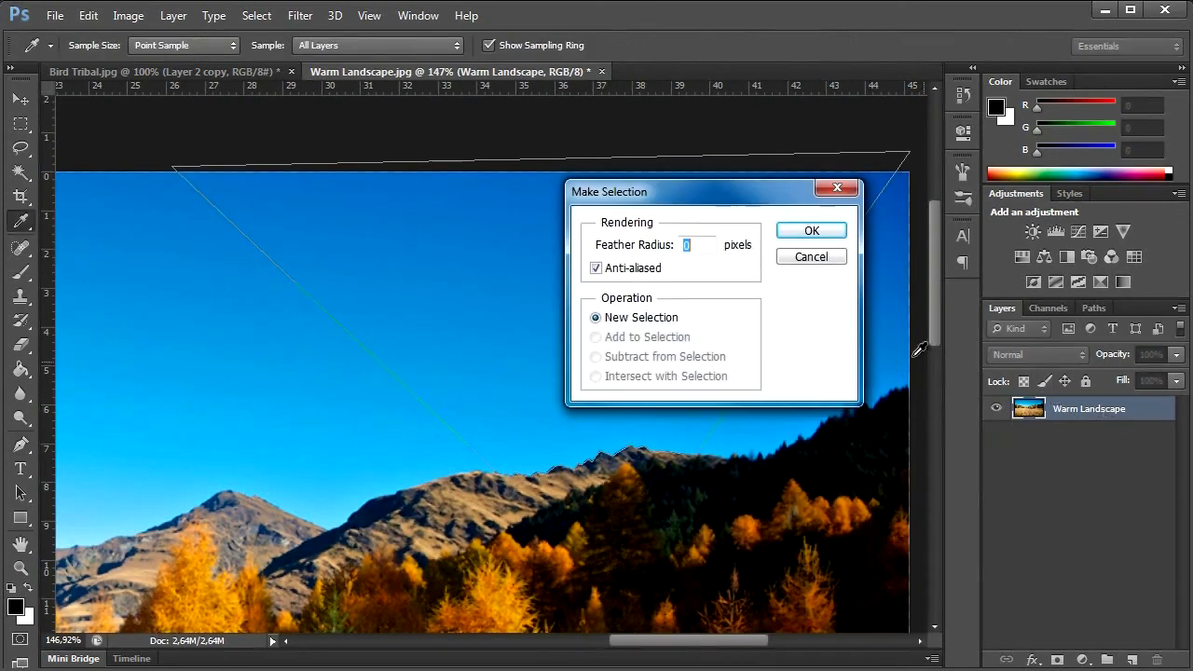
mouse_move(663, 252)
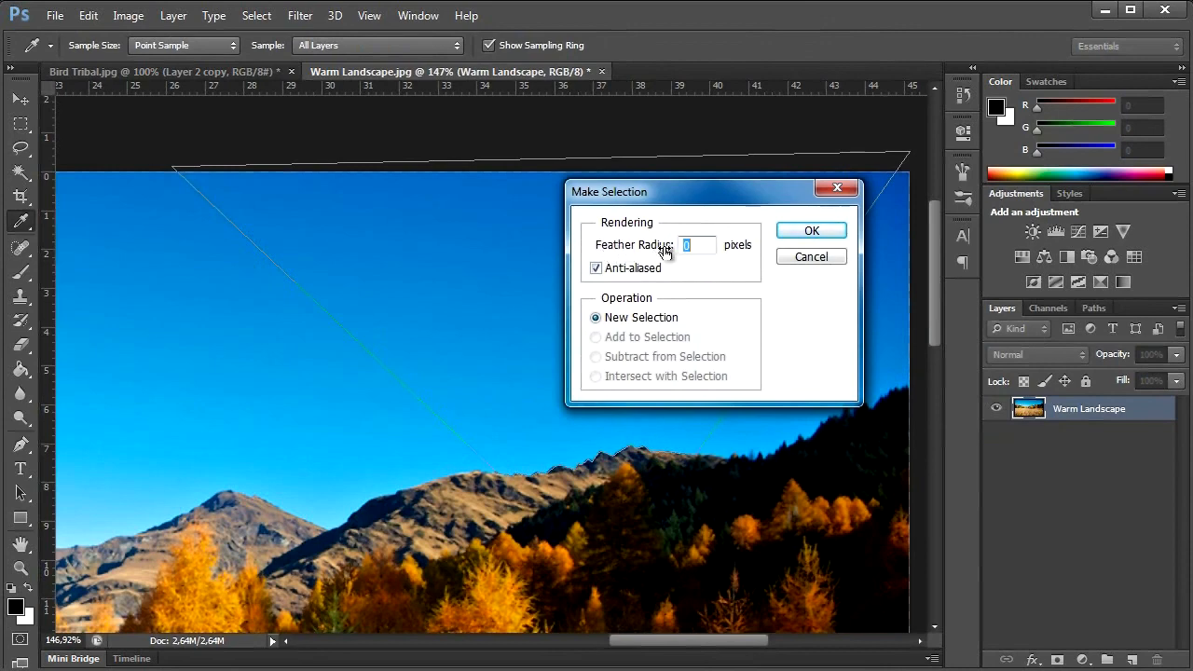
text(1)
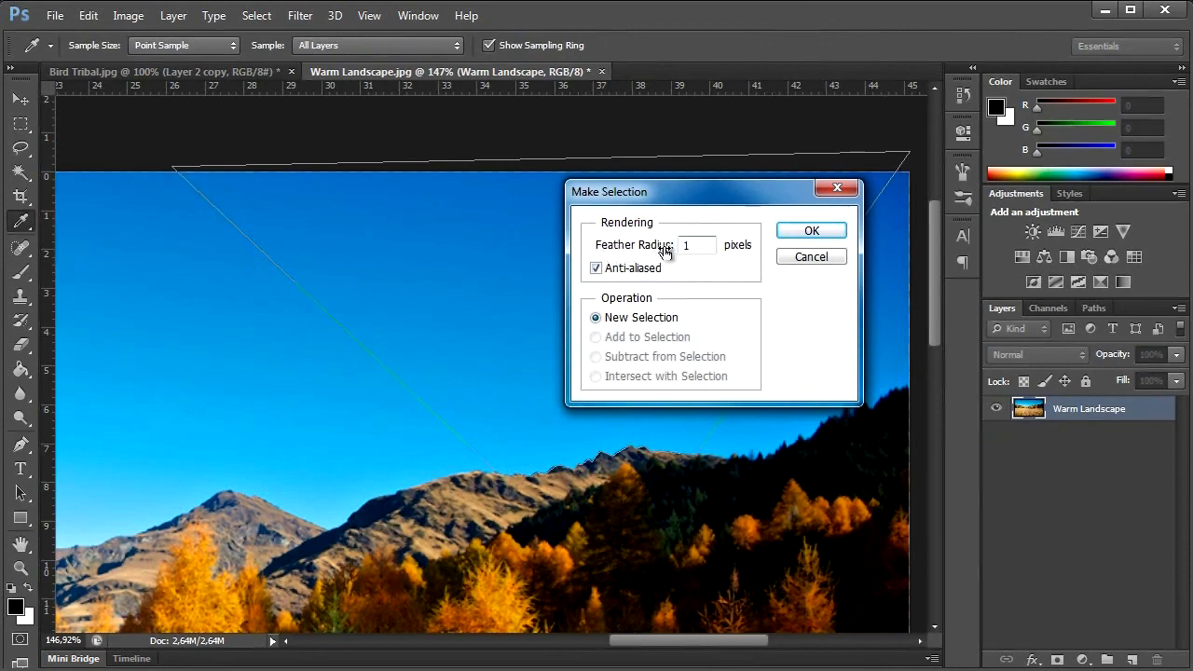
click(811, 230)
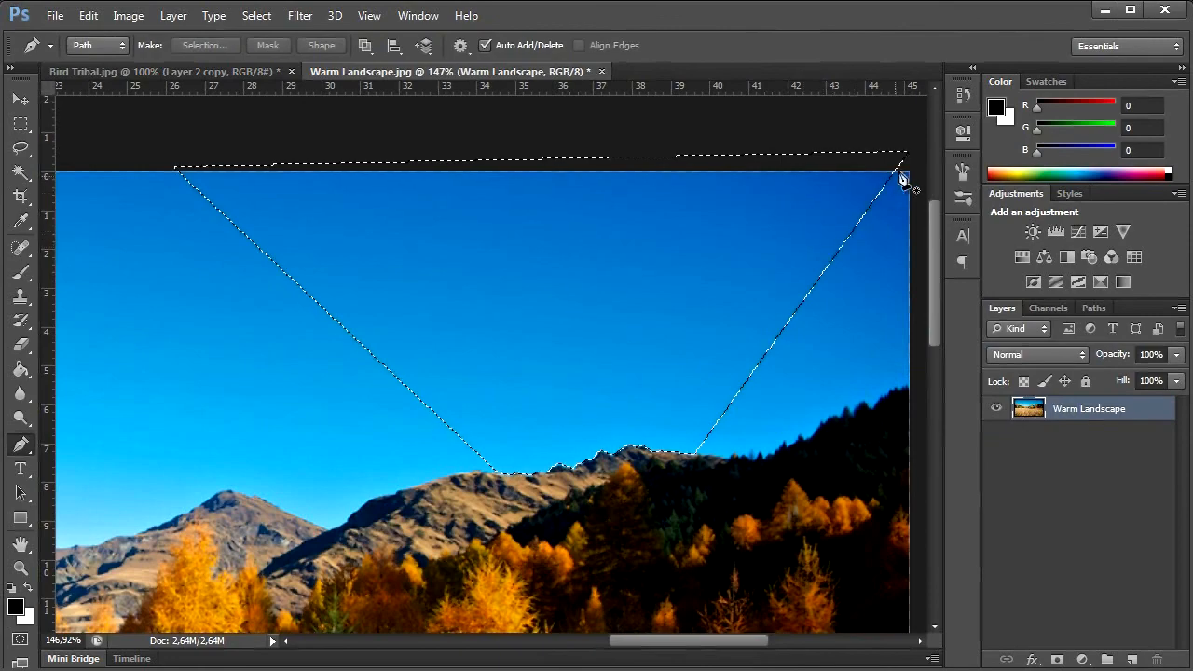
click(1109, 659)
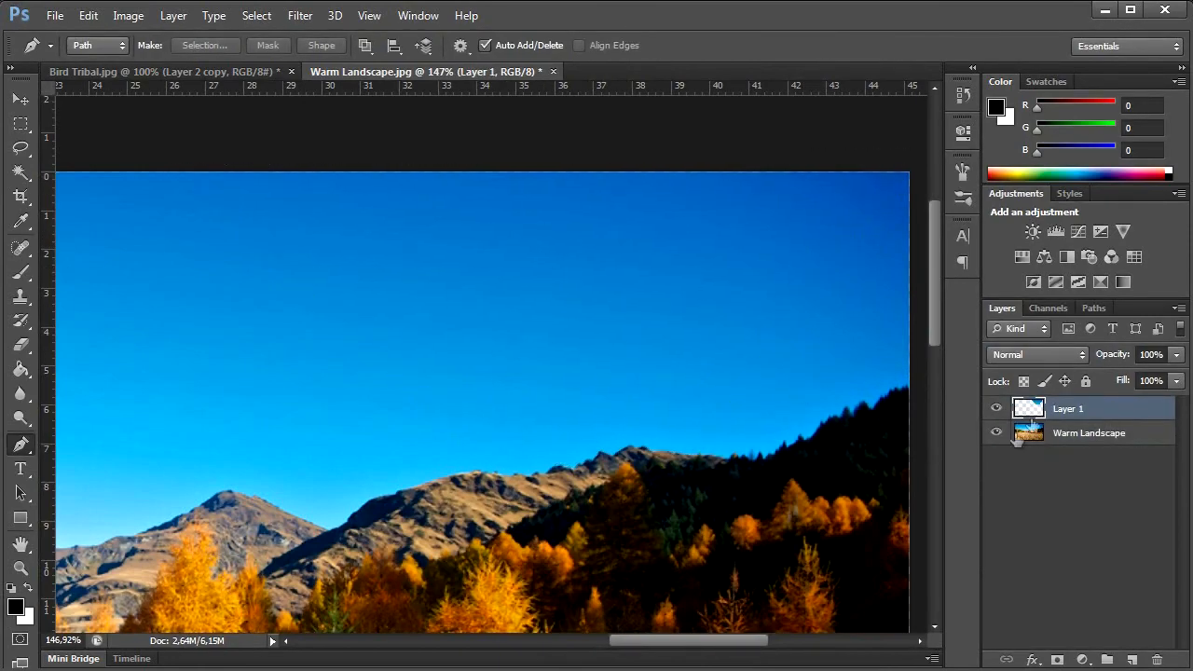